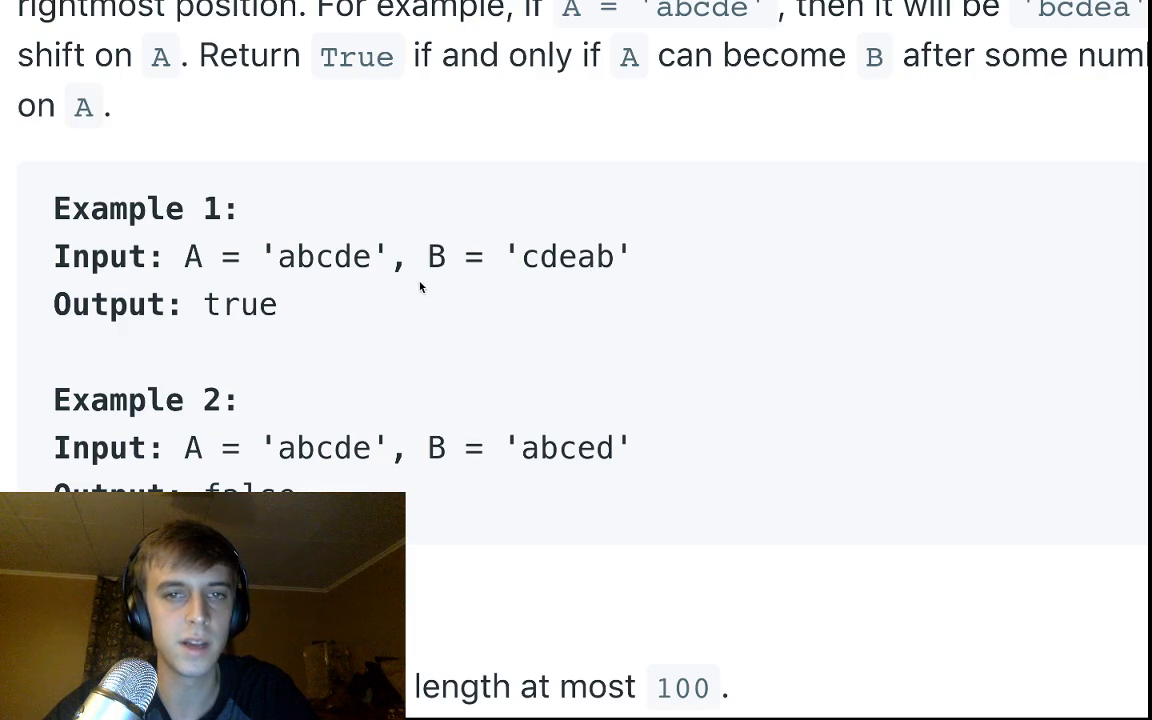
mouse_move(369, 318)
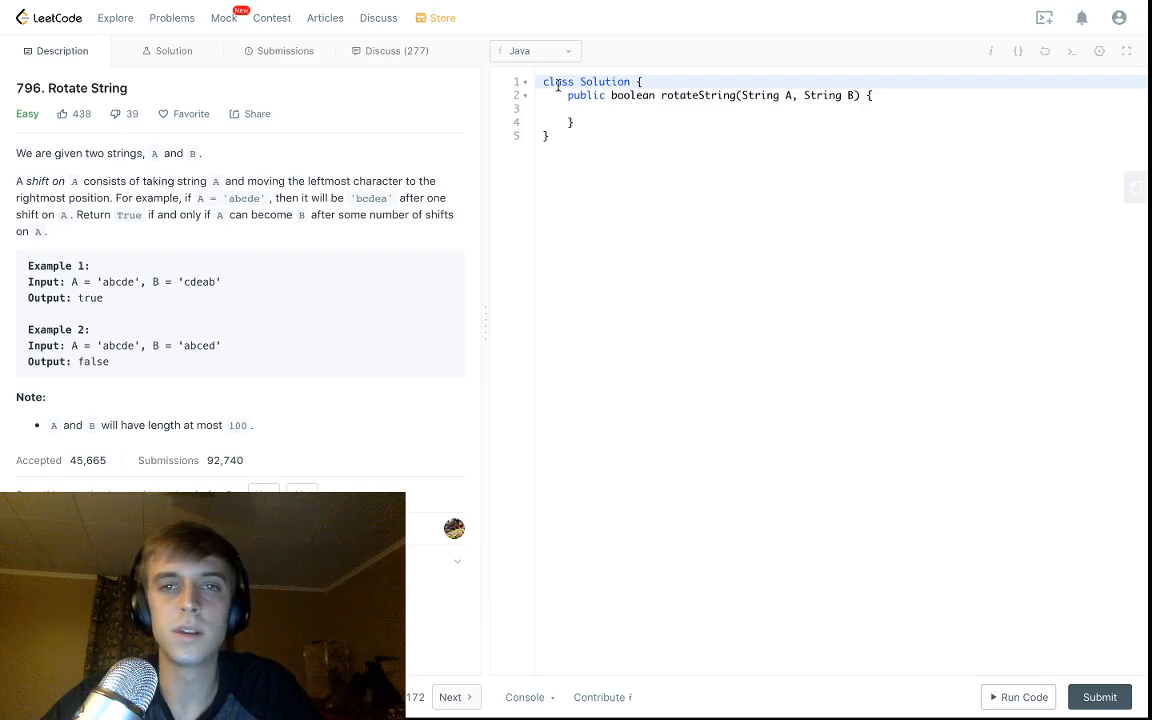
Step: Paste Example 1's strings A = 'abcde' and B = 'cdeab' below the class on separate lines
click(592, 108)
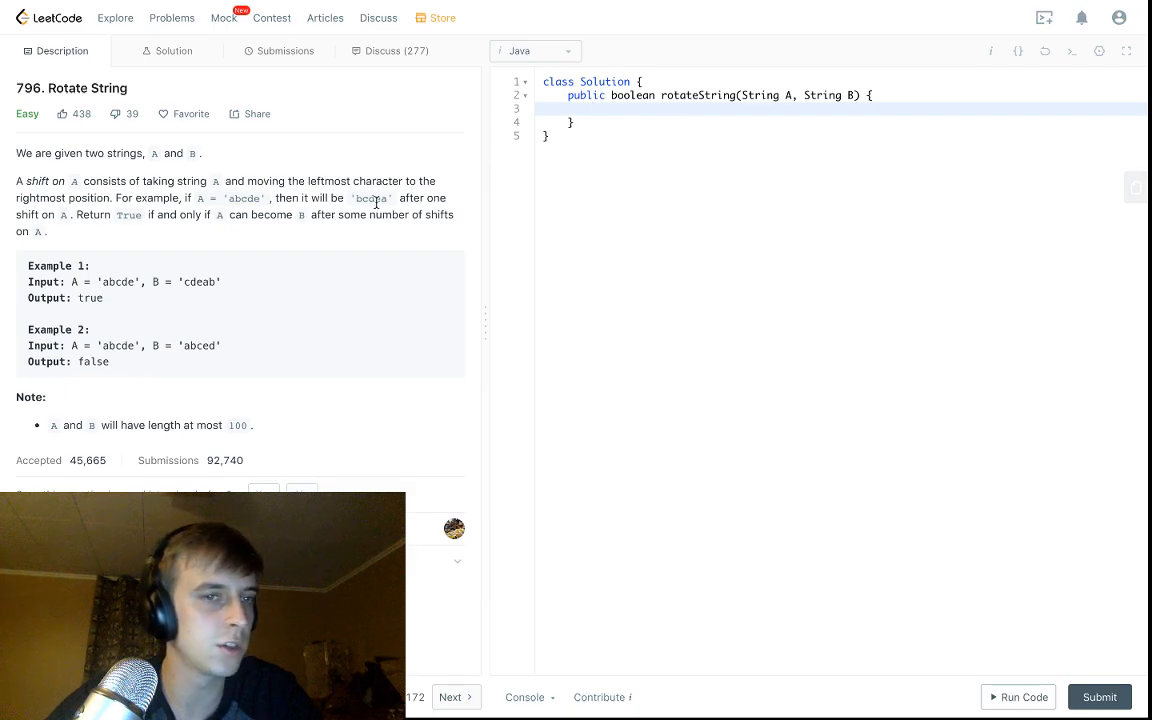
drag(73, 281, 221, 281)
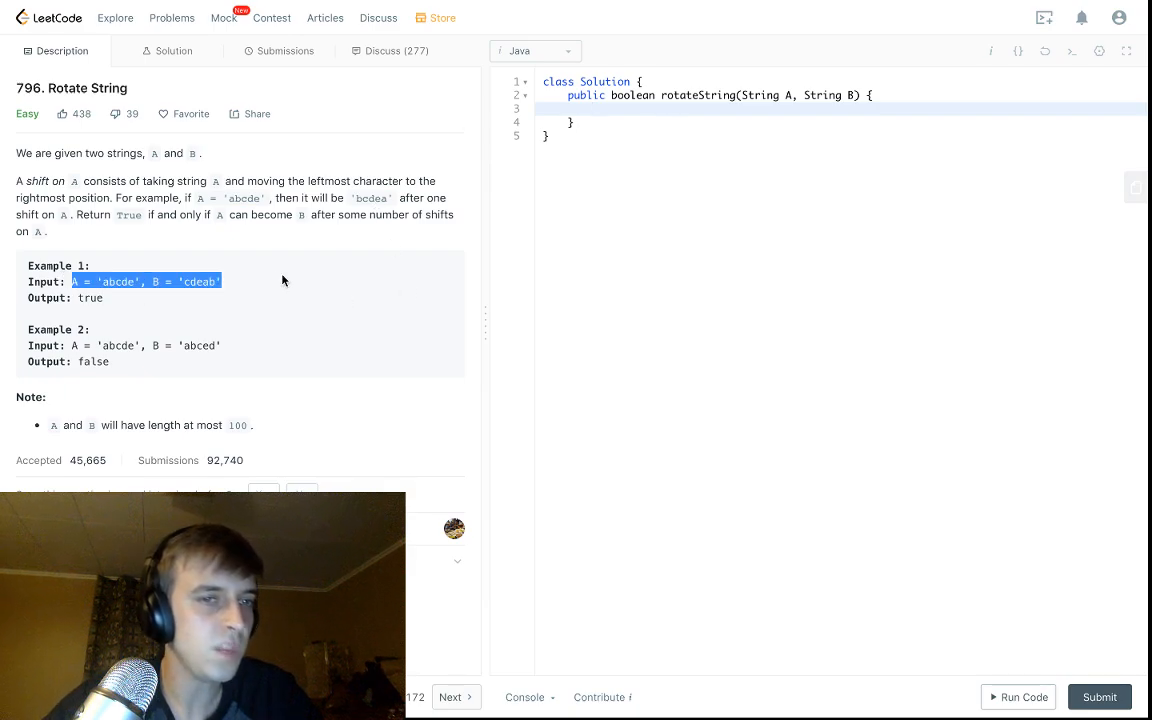
text(A = 'abcde' B = 'cdeab')
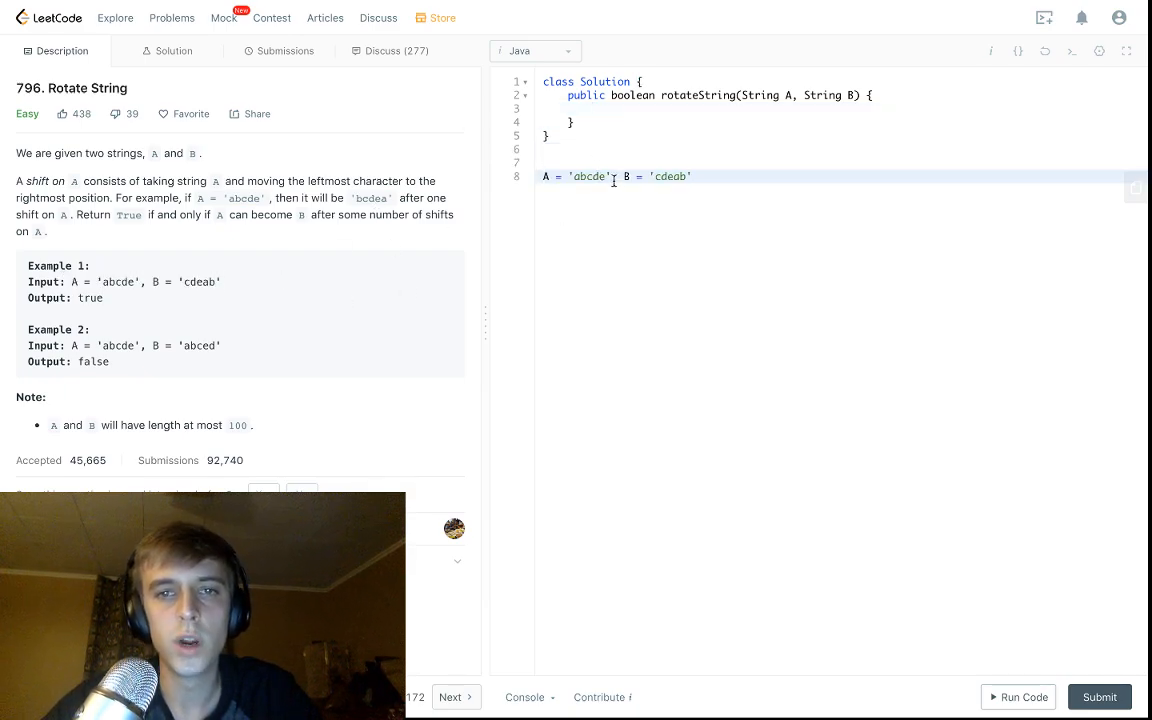
key(Enter)
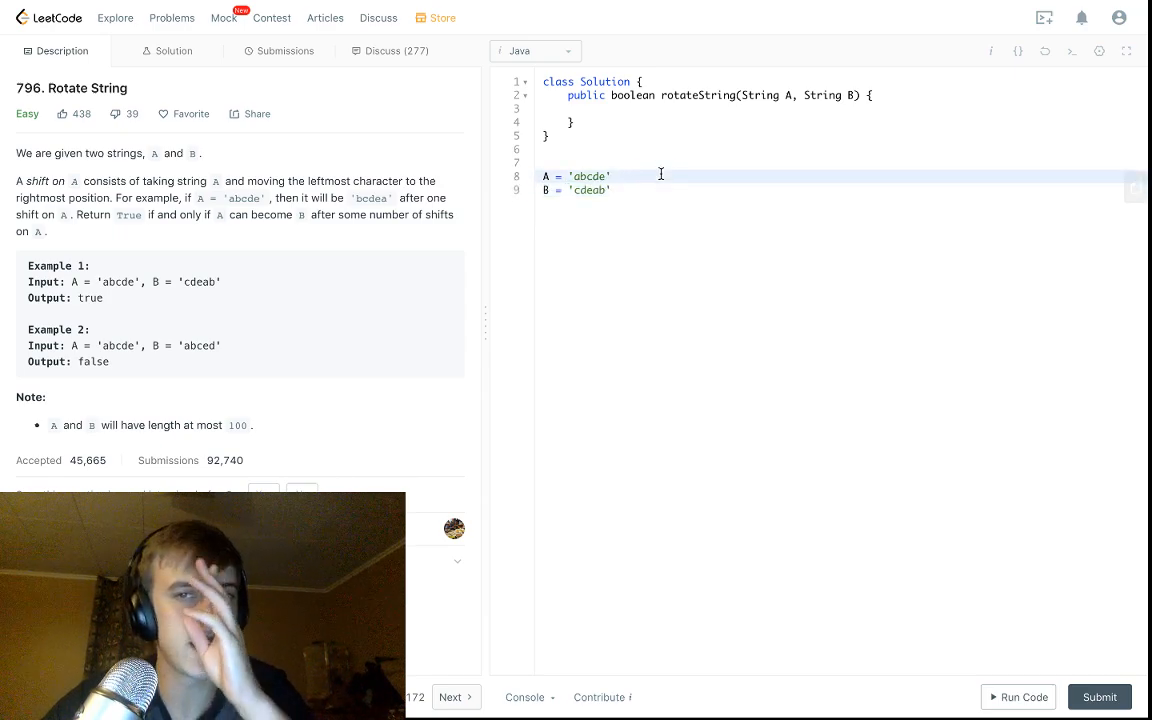
Step: Start an 'A + A' note by replacing abcde in the A line
double_click(589, 176)
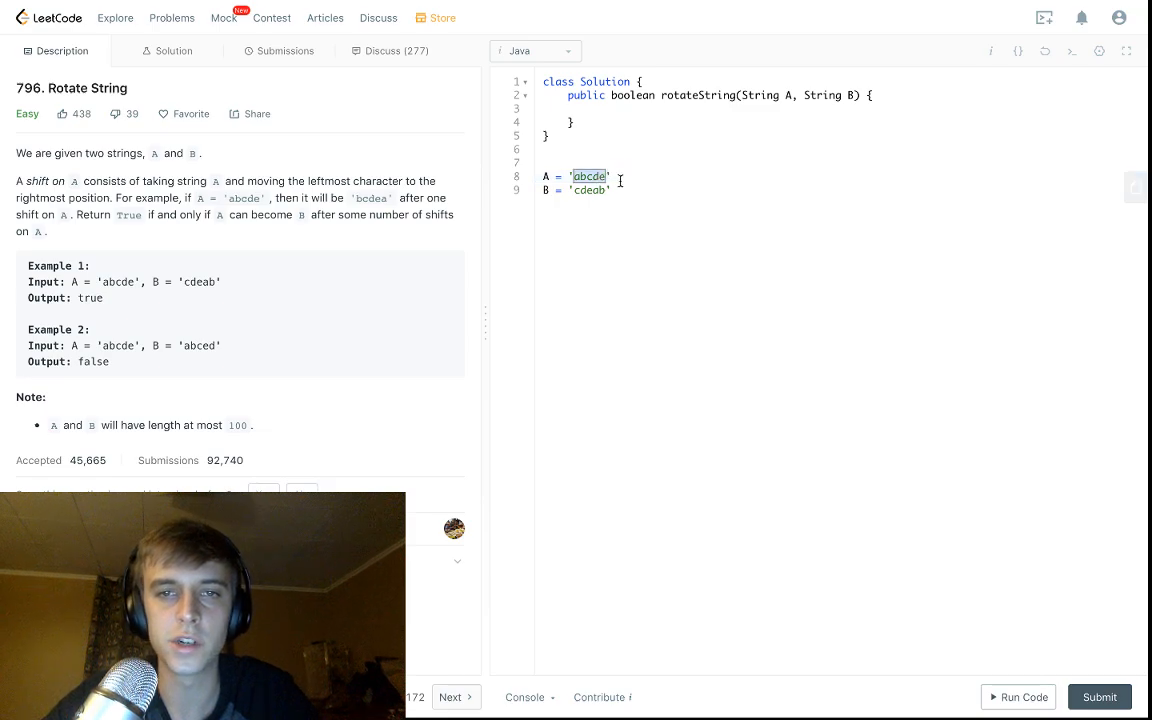
text(A + A)
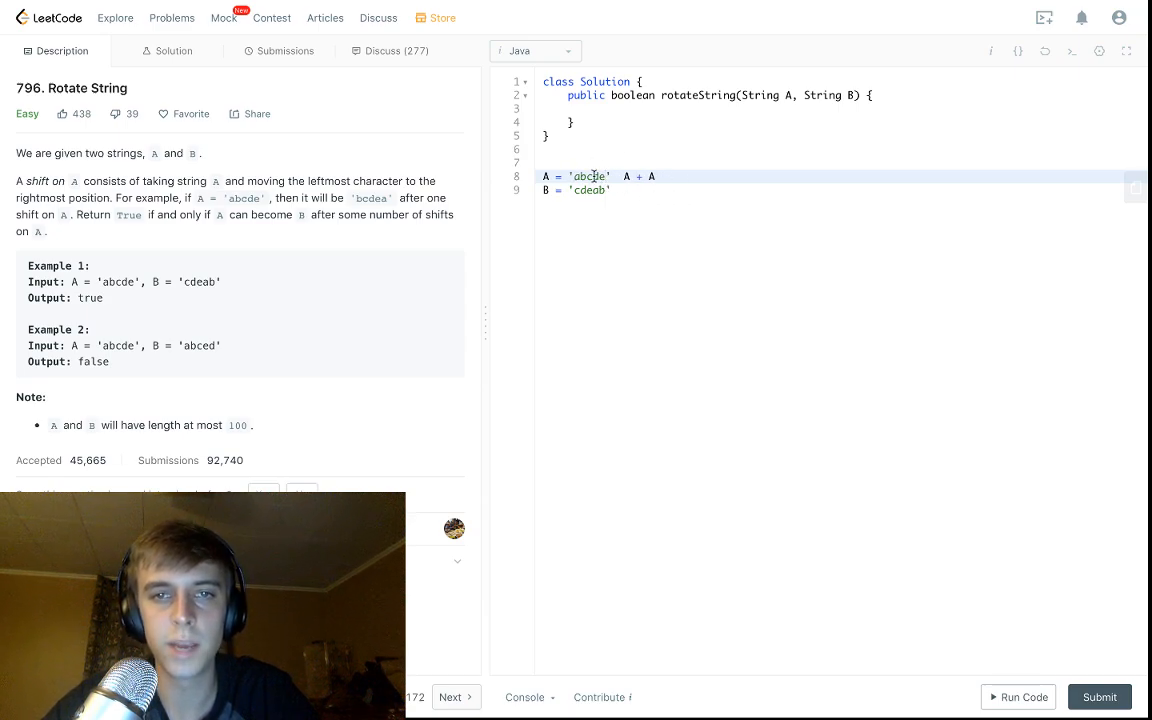
Step: Change the A line to 'abcdeabcde' and highlight cdeab inside the doubled string
text(bcdeabcde)
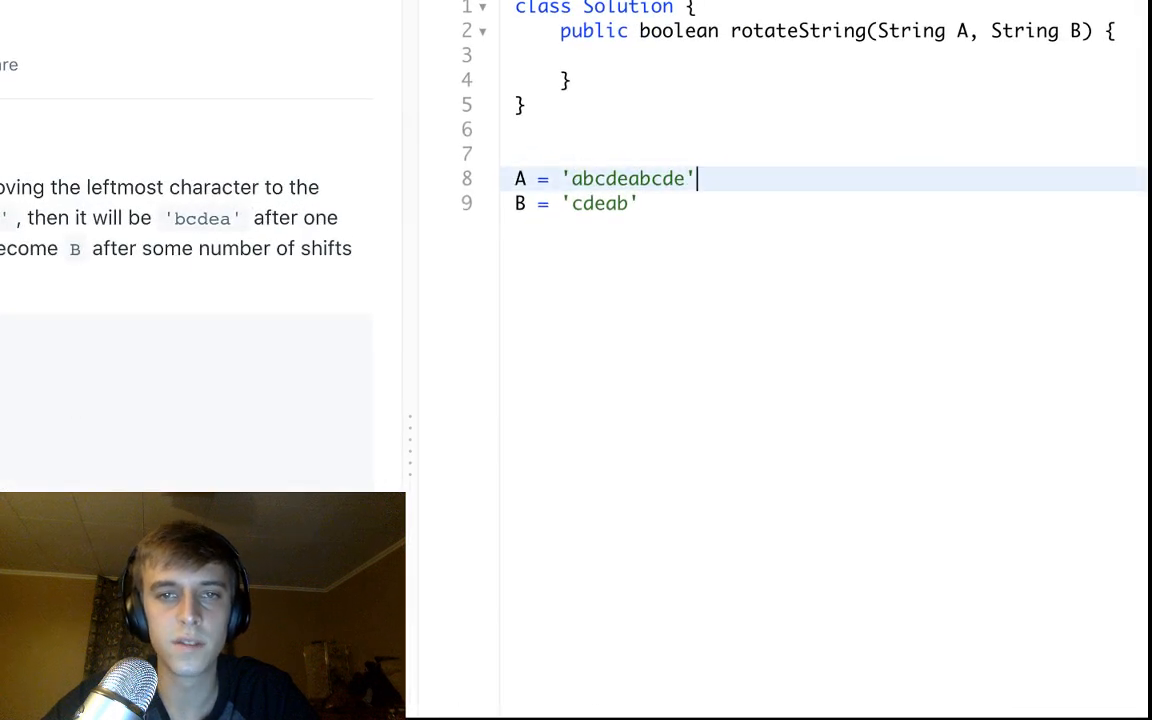
double_click(625, 178)
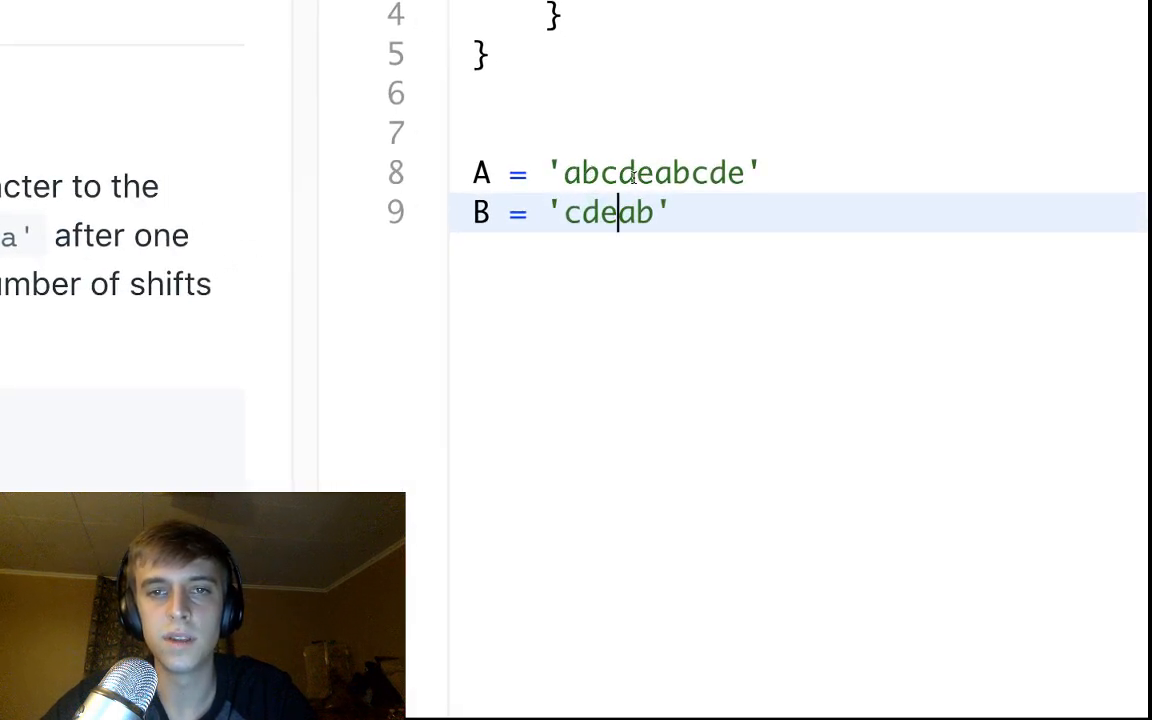
double_click(605, 172)
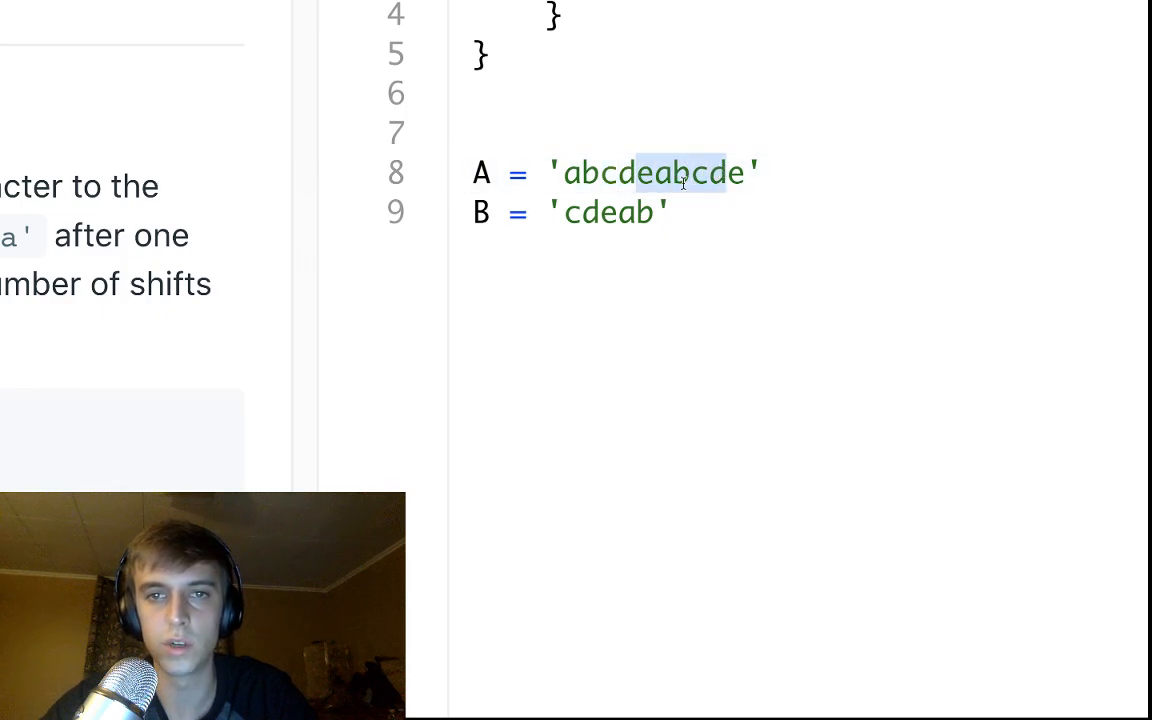
click(655, 172)
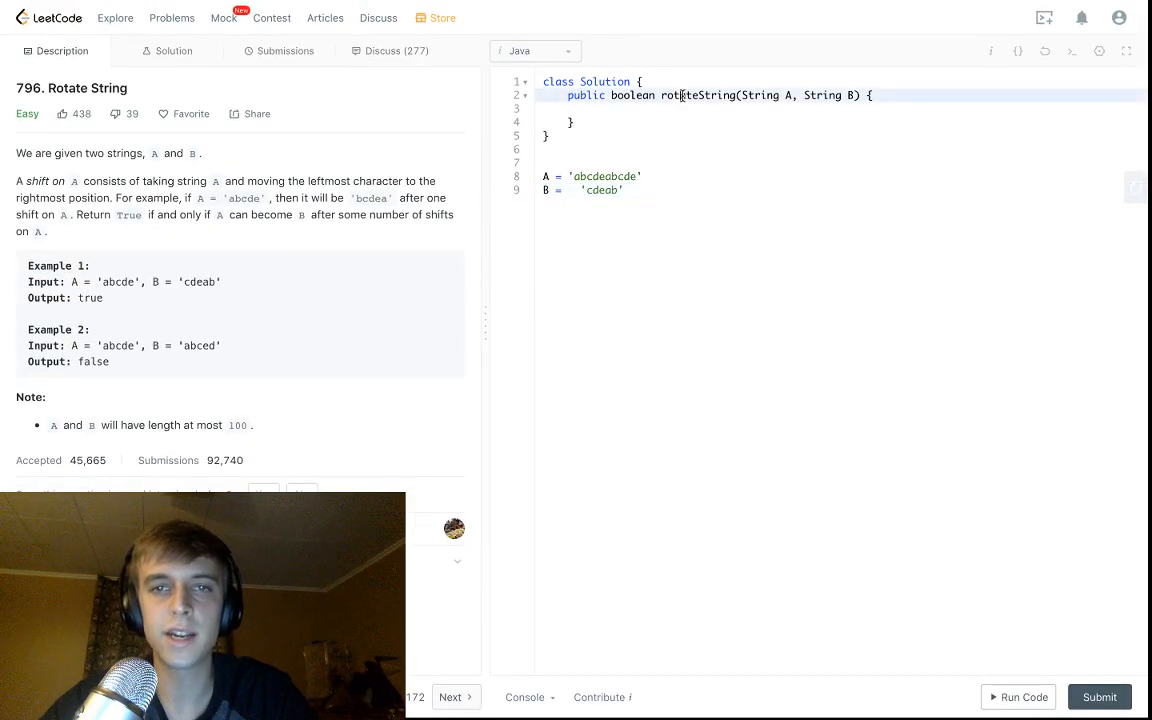
Step: Type return A.length() == B.length() && (A+A).contains(B) in rotateString
text(return)
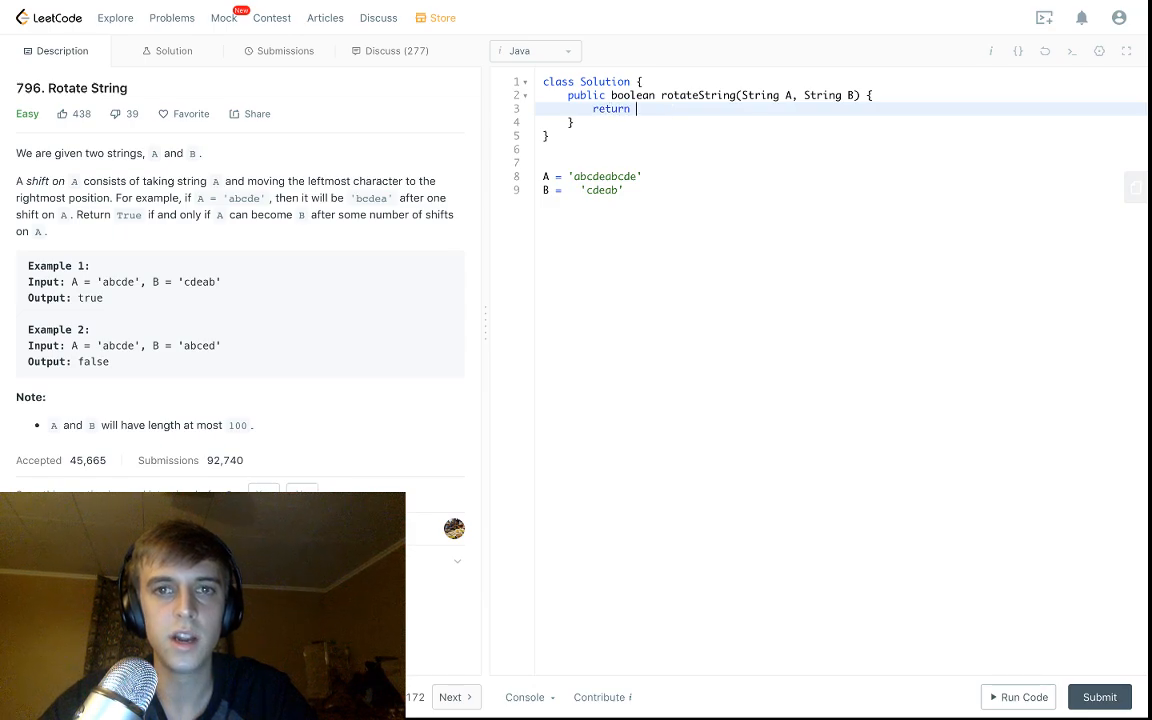
text((A.length() ==)
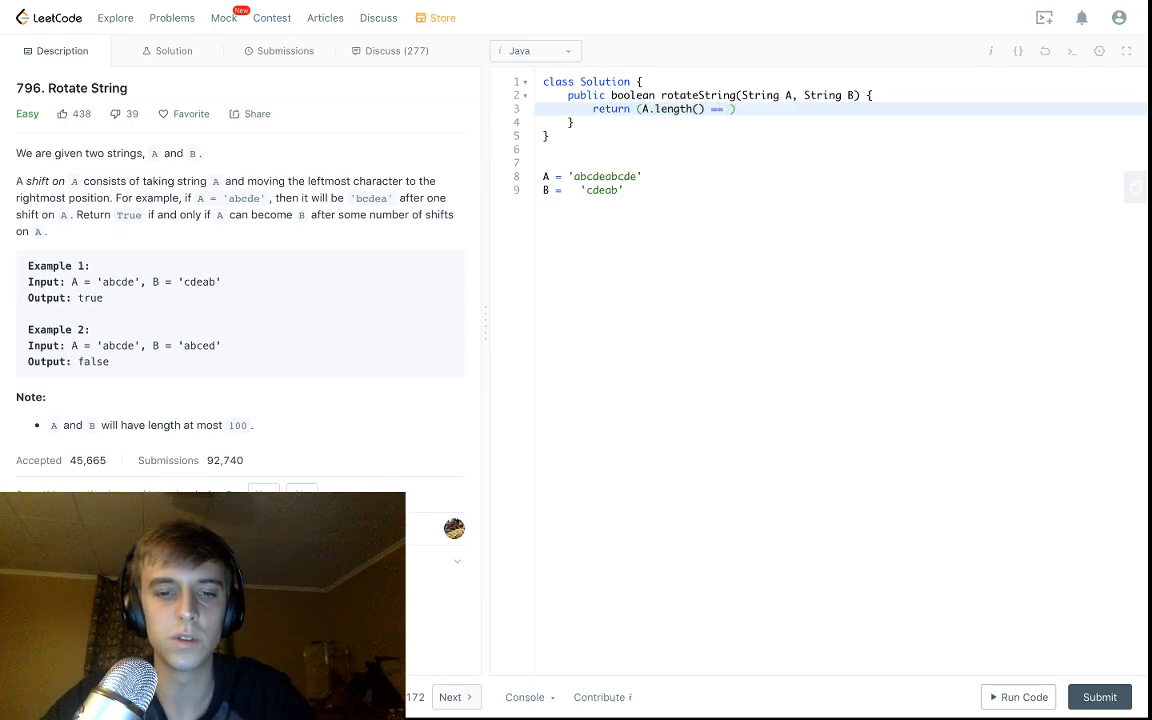
text(B.length())
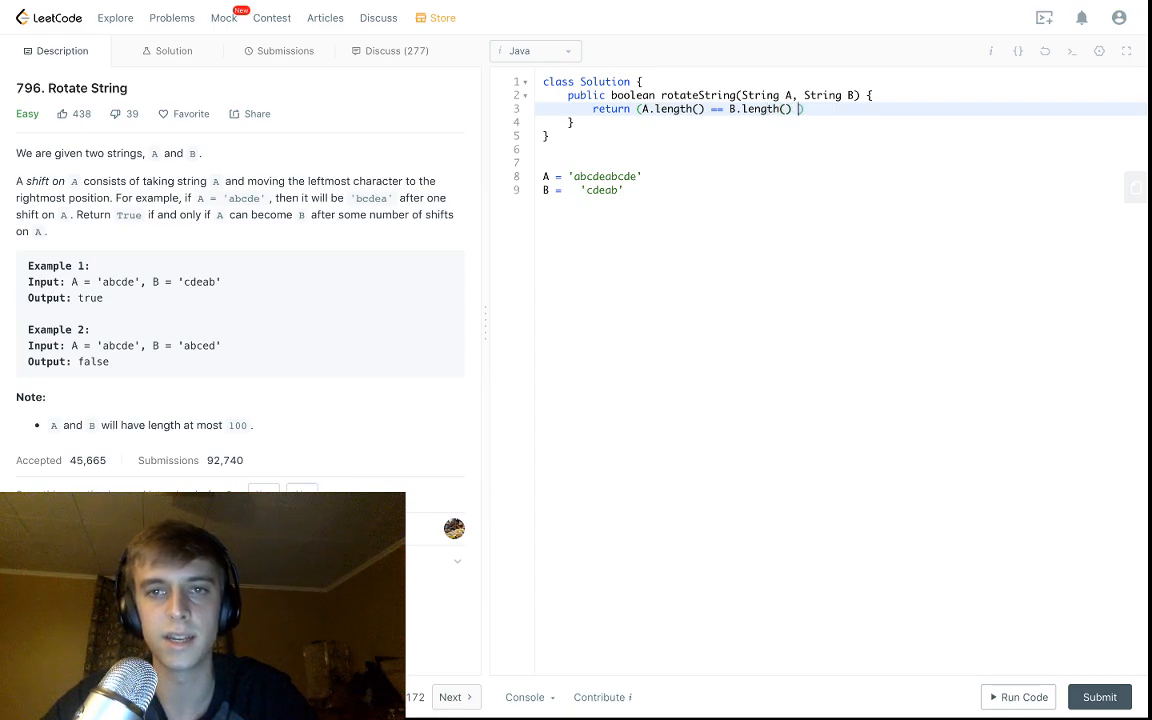
text(&& (A+A)
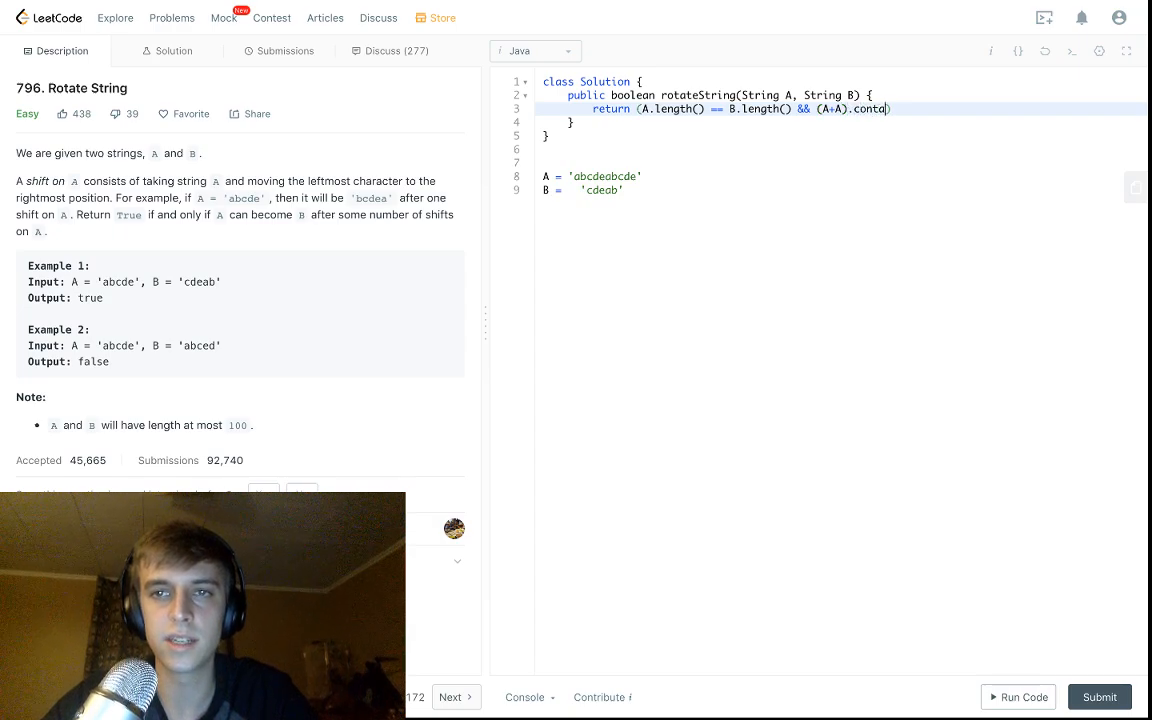
text(ins(B))
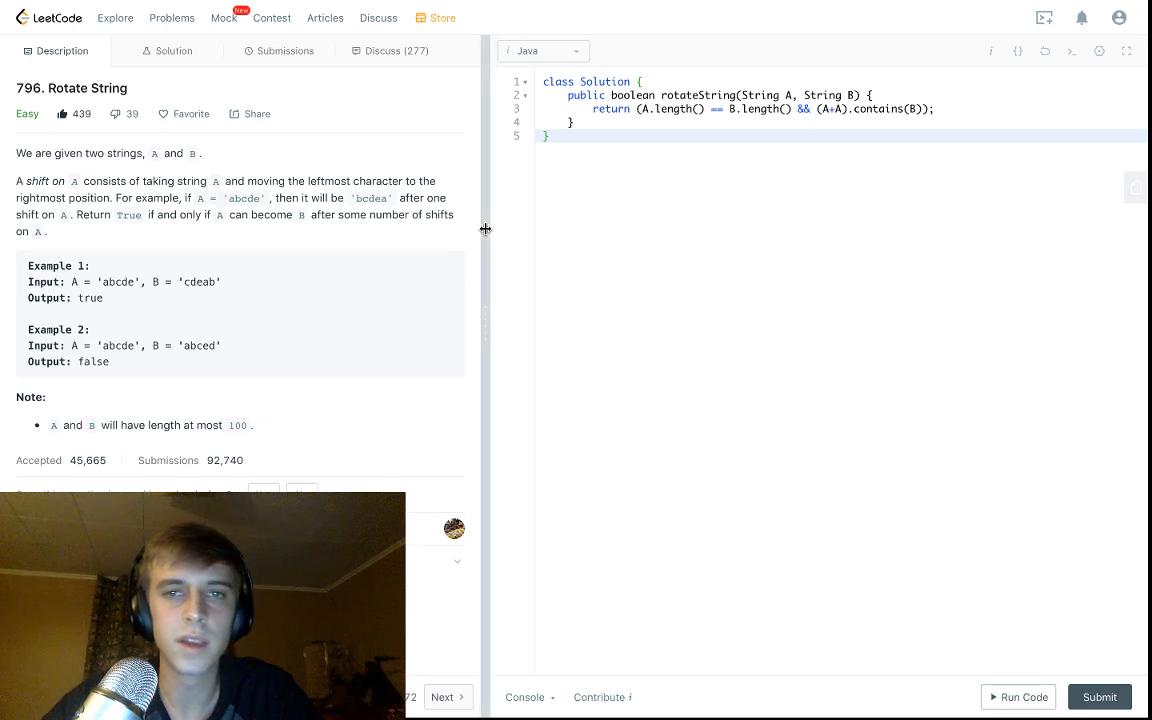
mouse_move(643, 171)
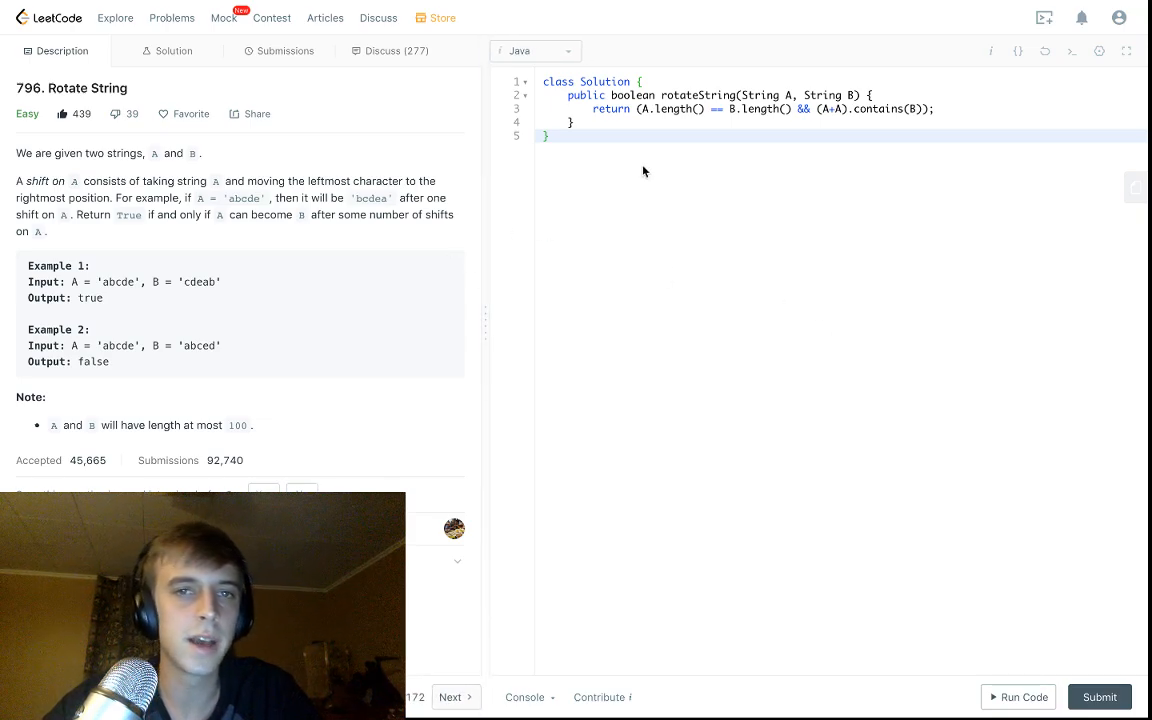